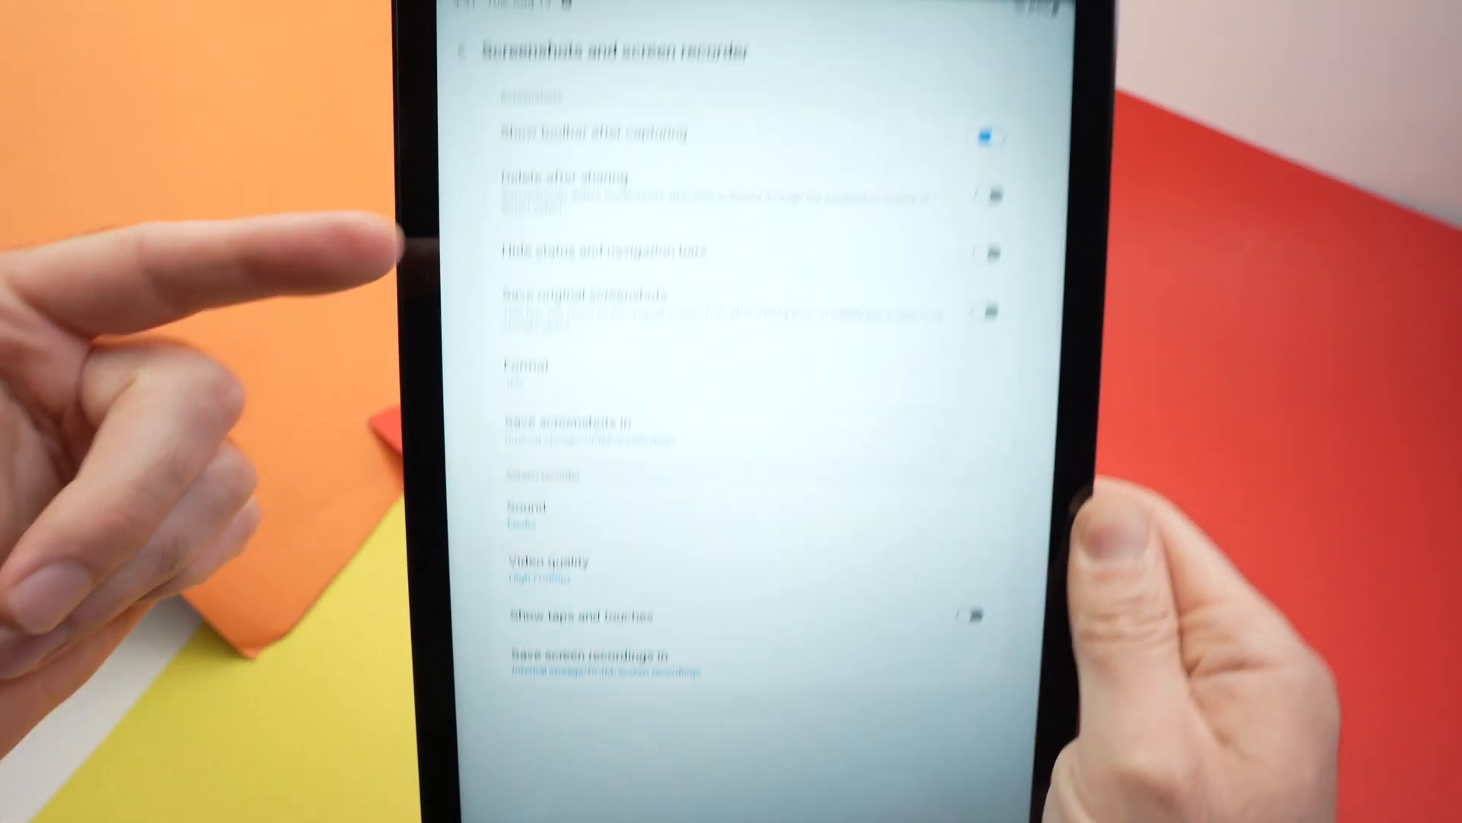
Show the screen recorder's Video quality choices, with High (1080p) currently set
scroll("down", 3)
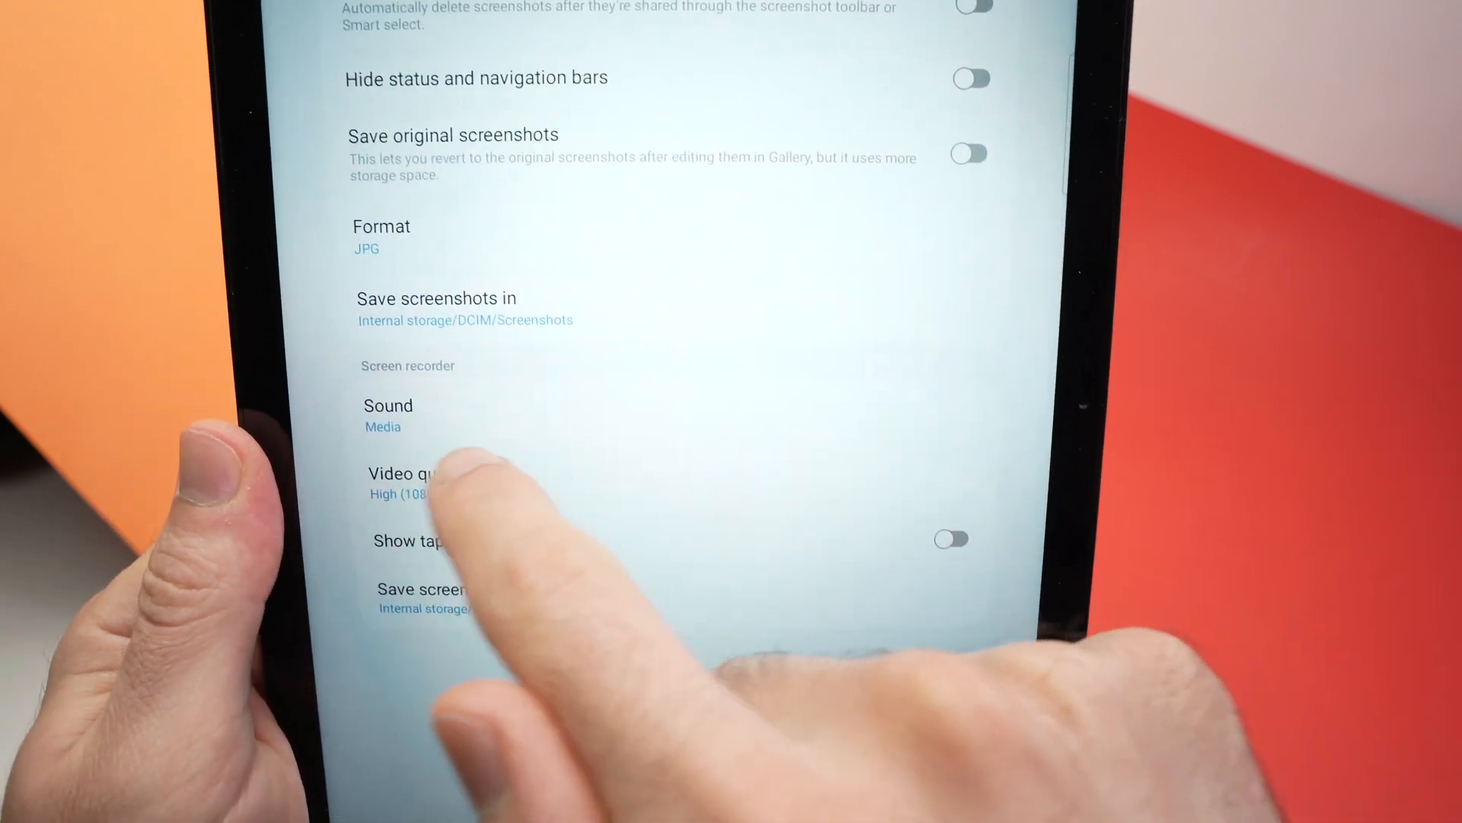
left_click(388, 415)
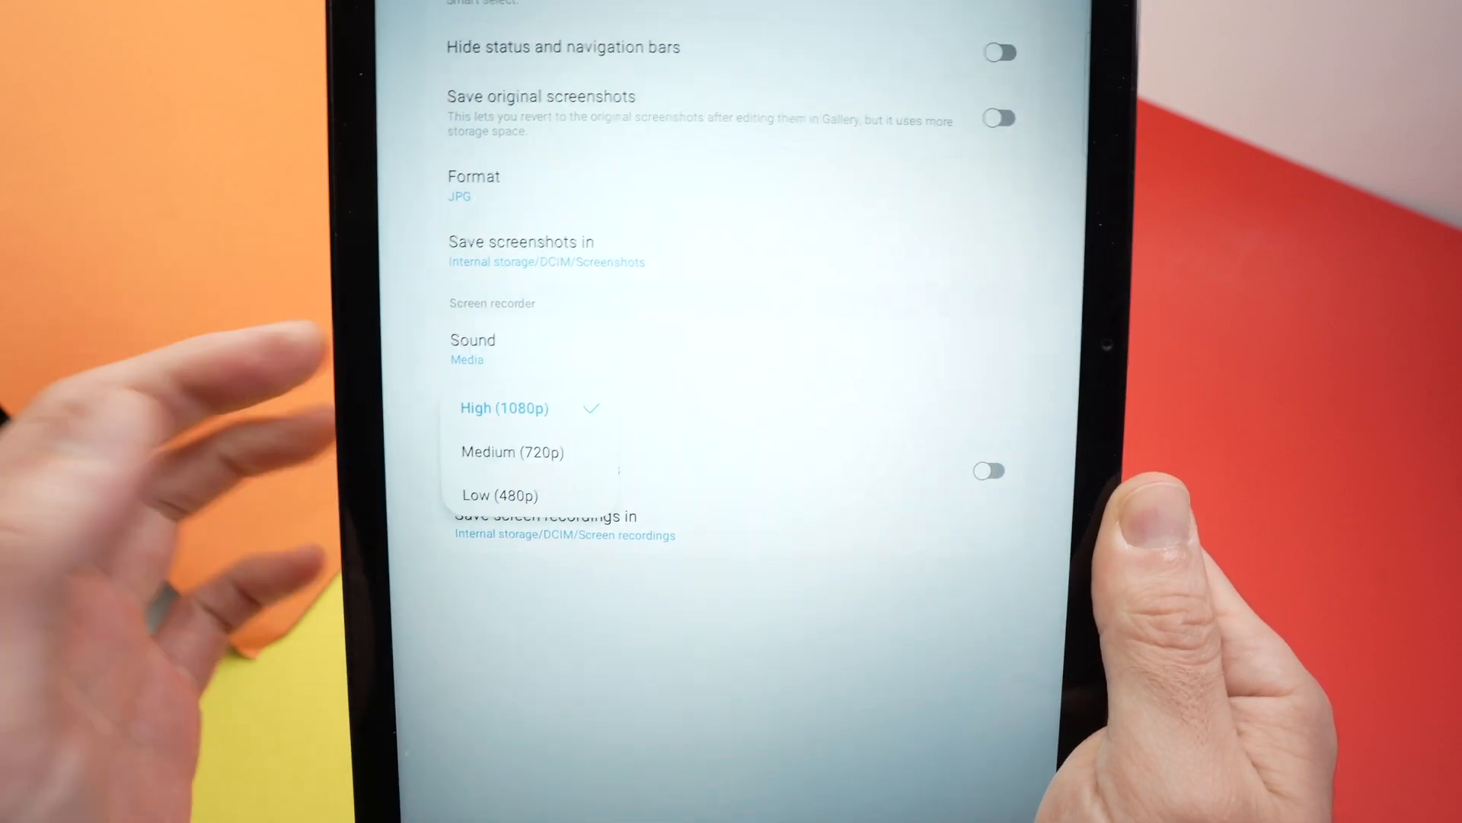
Keep screen recordings at High (1080p) quality and return to the recorder settings
left_click(501, 409)
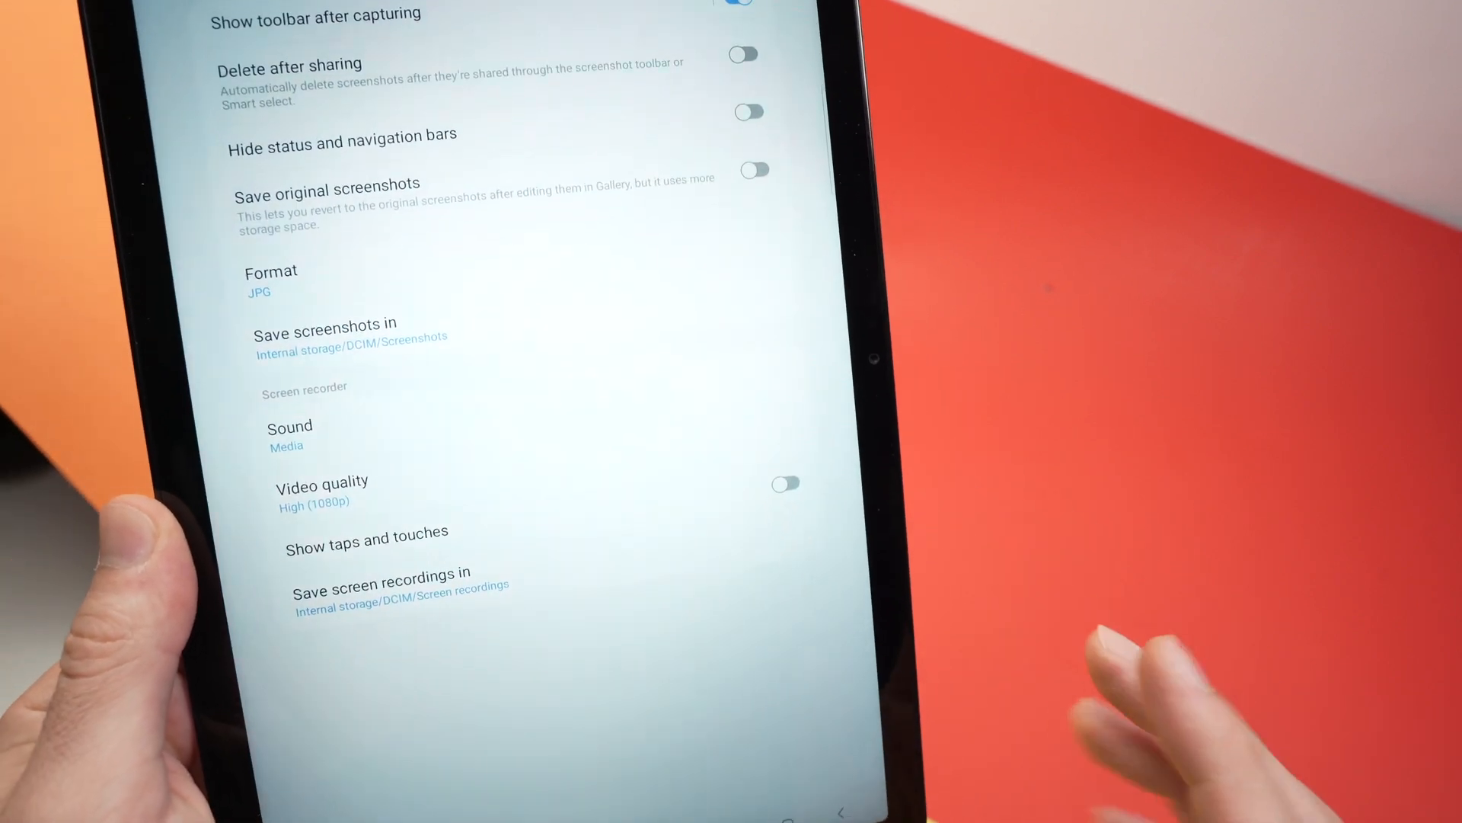
scroll("up", 3)
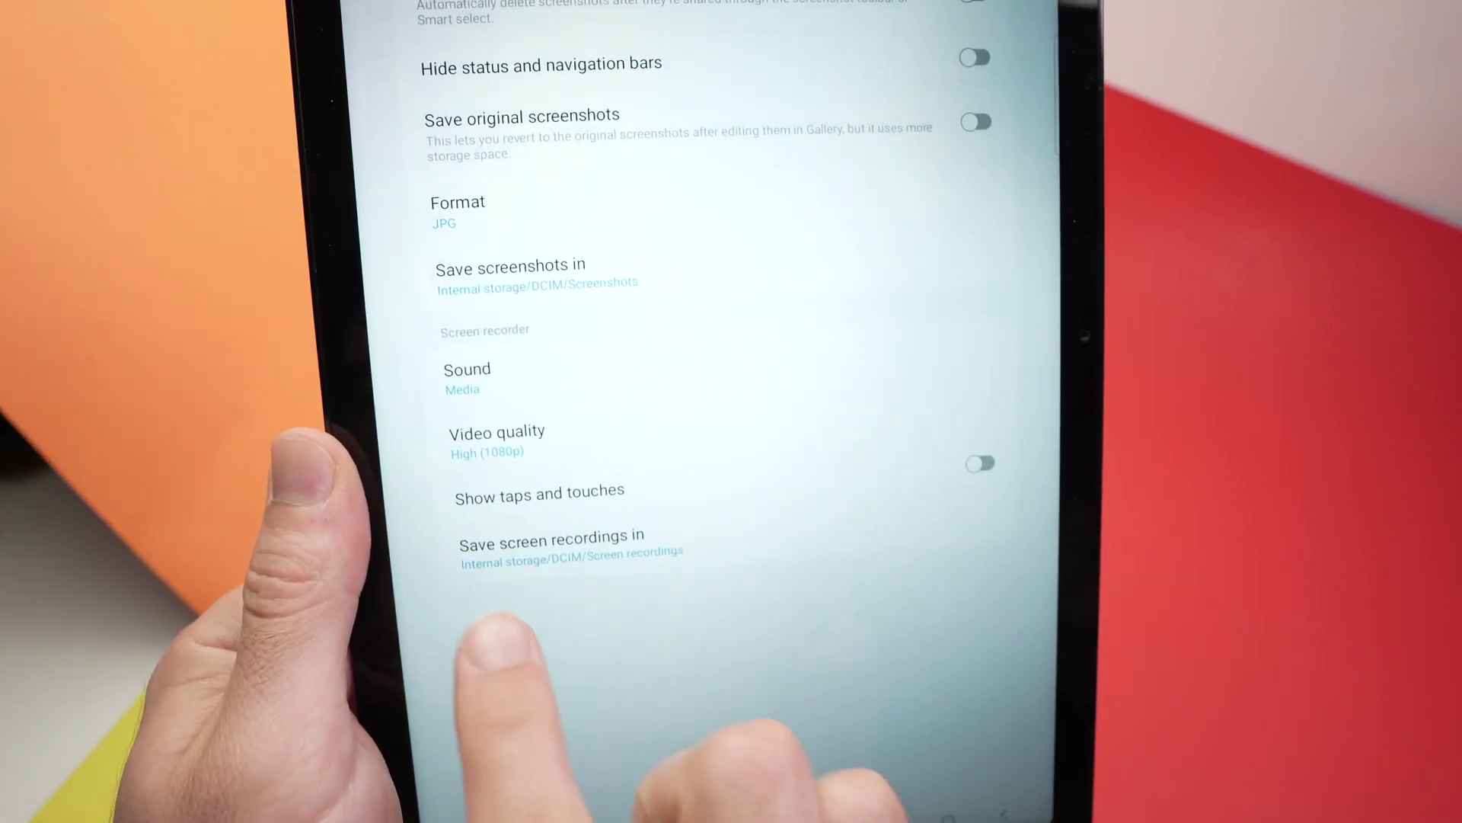
scroll("up", 3)
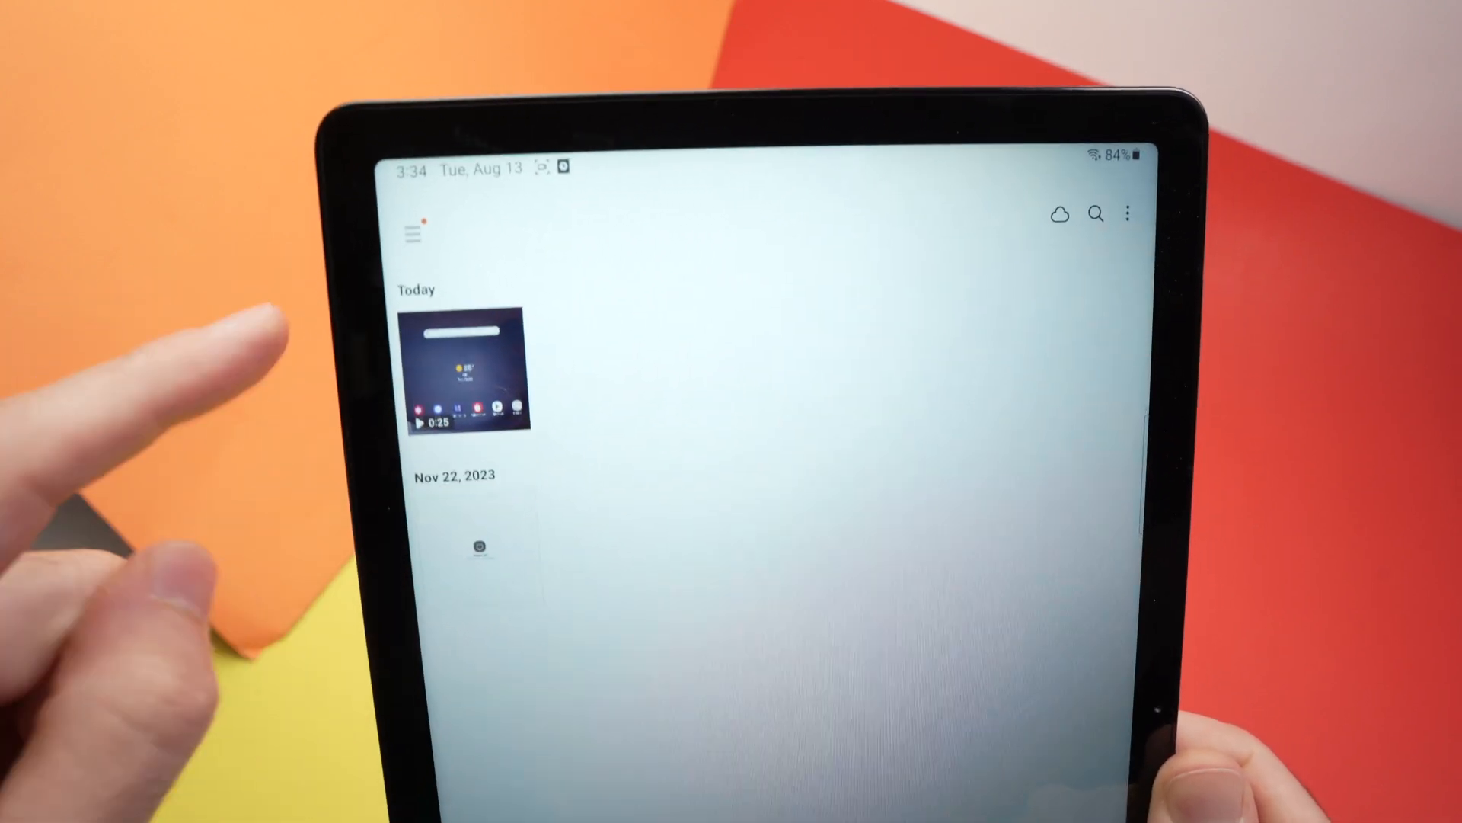
Play today's 25-second screen recording from the Gallery's Today thumbnails
left_click(472, 375)
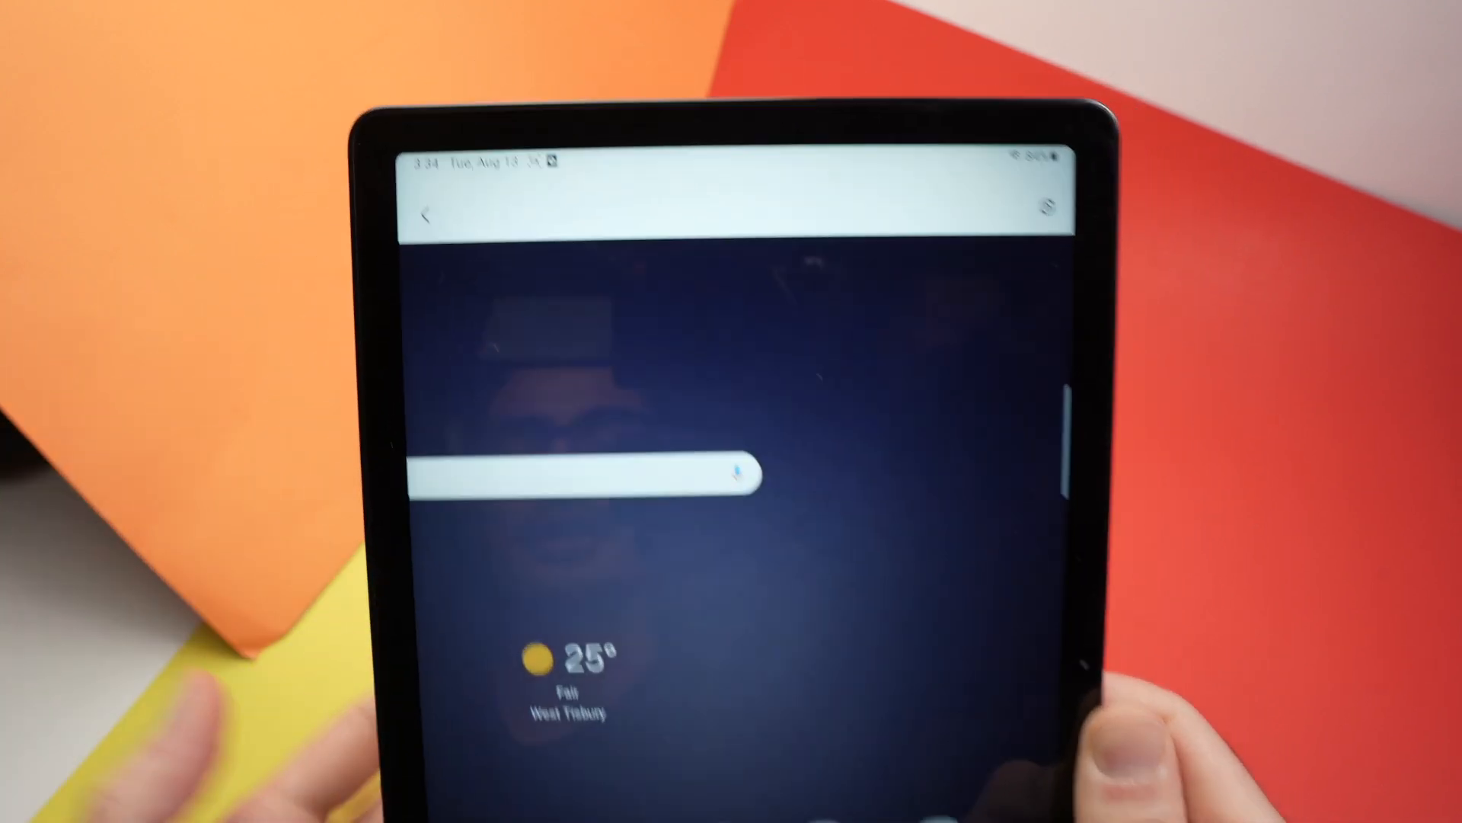